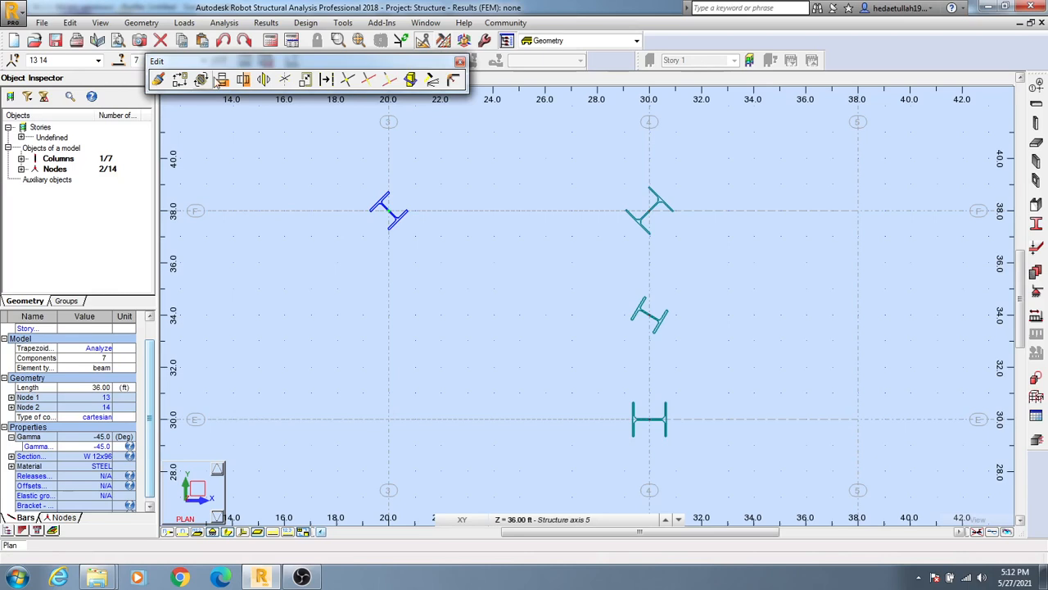
pyautogui.moveTo(181, 78)
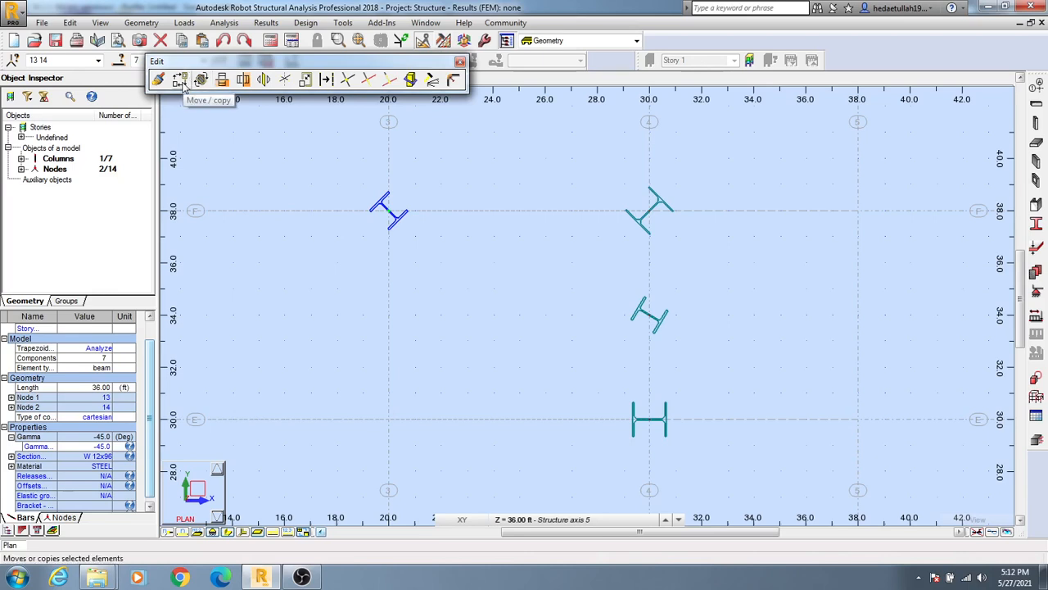
# Bring up the Translation dialog for the selected column from the Edit toolbar.
pyautogui.click(182, 79)
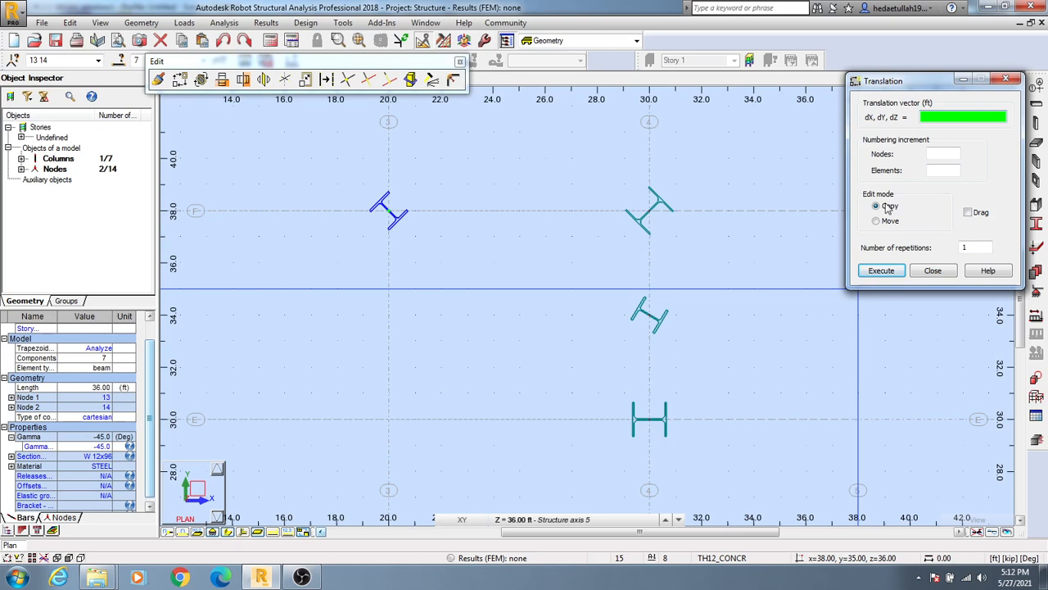
# Copy the upper-left I-section column straight down onto the 30 ft grid line.
pyautogui.click(876, 206)
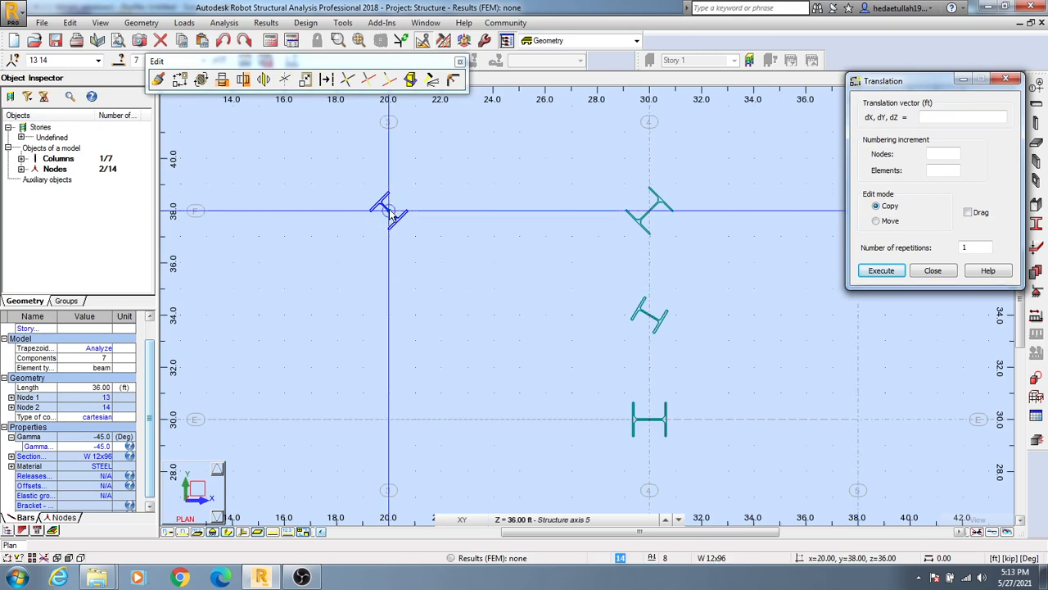
pyautogui.click(963, 116)
pyautogui.write('-1.00, -7.00, 0.00')
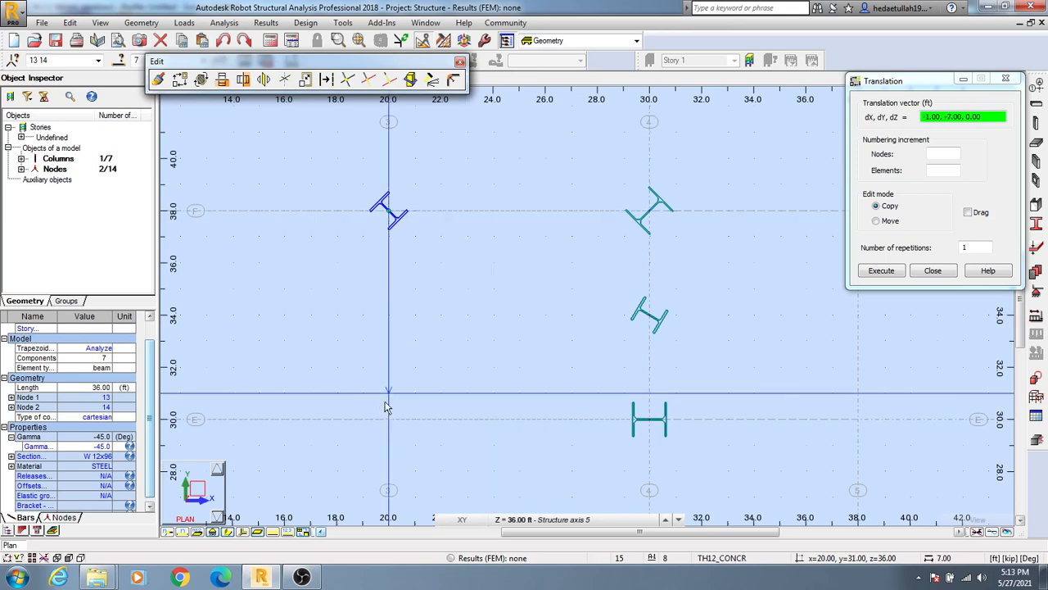
pyautogui.click(881, 270)
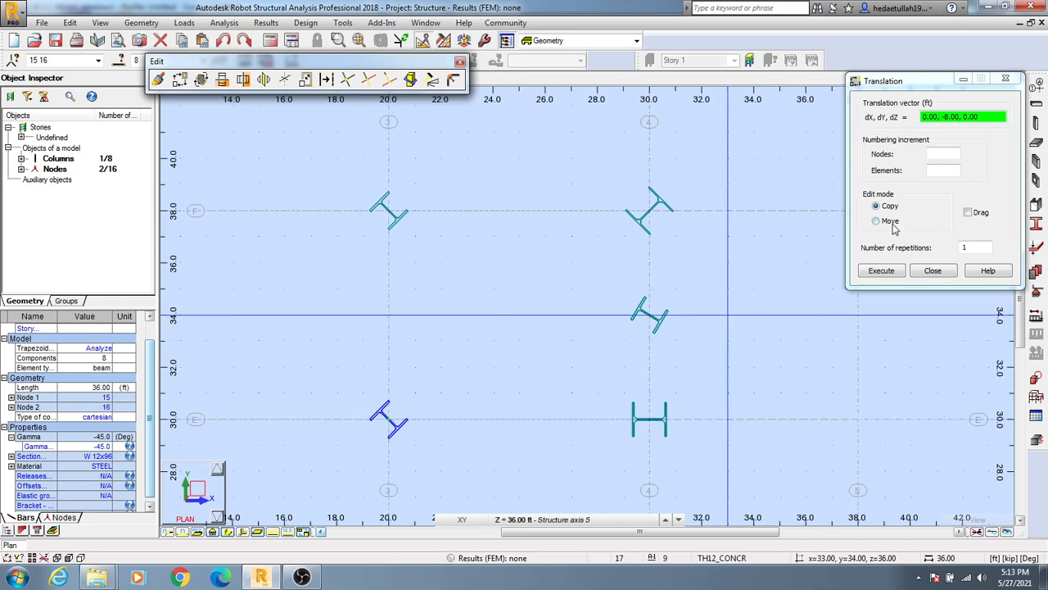
# Move the copied lower-left column a few feet rightward along the 30 ft grid line.
pyautogui.click(876, 221)
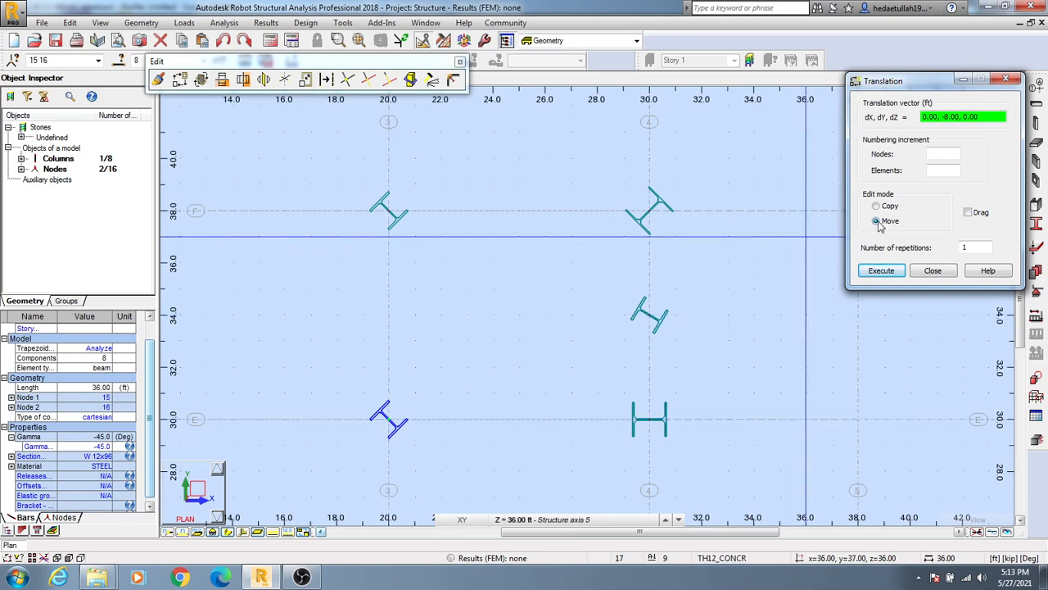
pyautogui.click(390, 419)
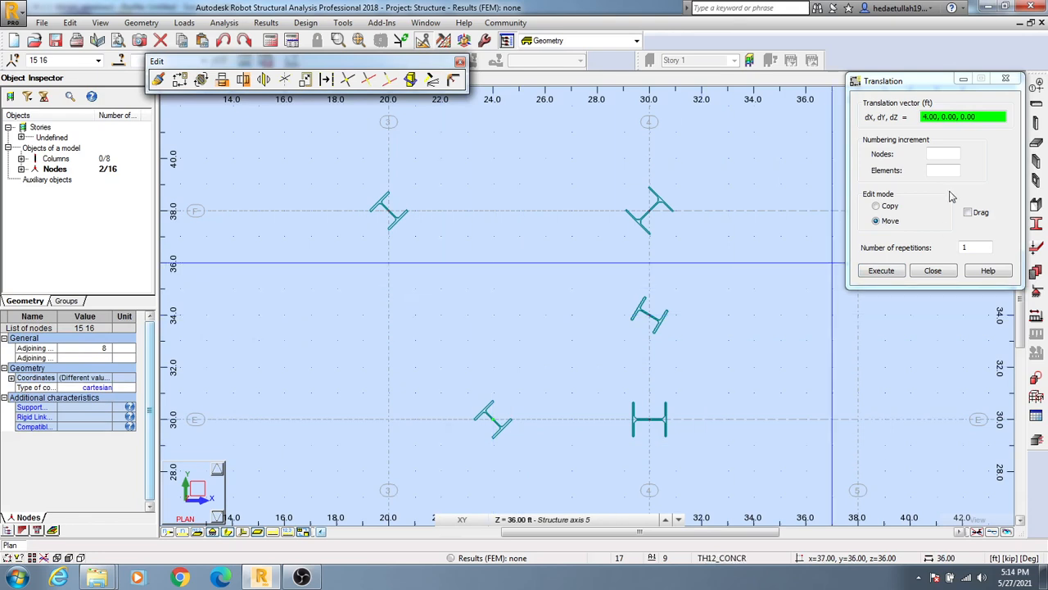
pyautogui.moveTo(567, 350)
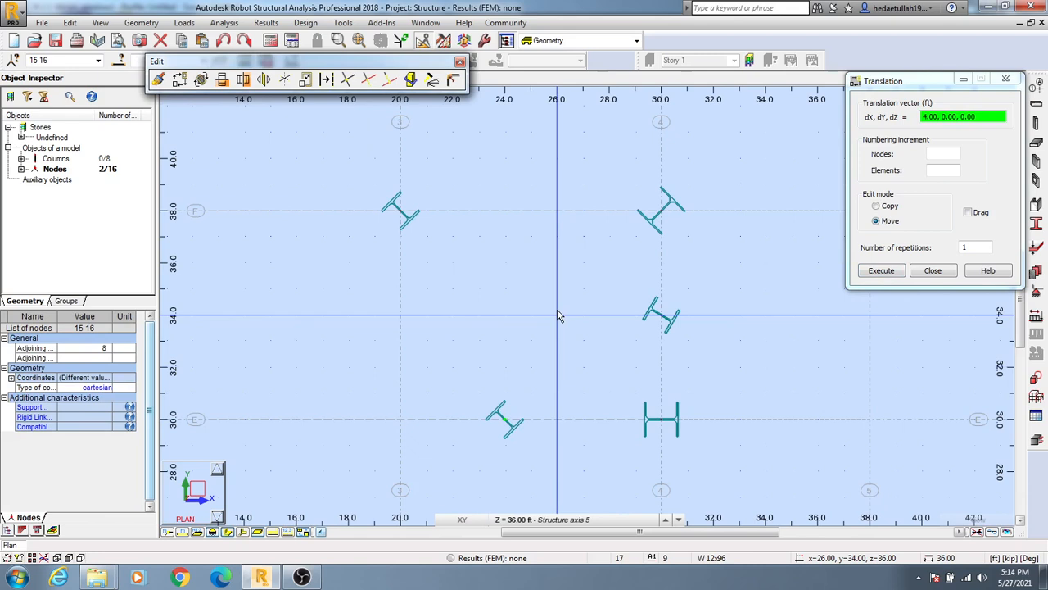
pyautogui.click(932, 270)
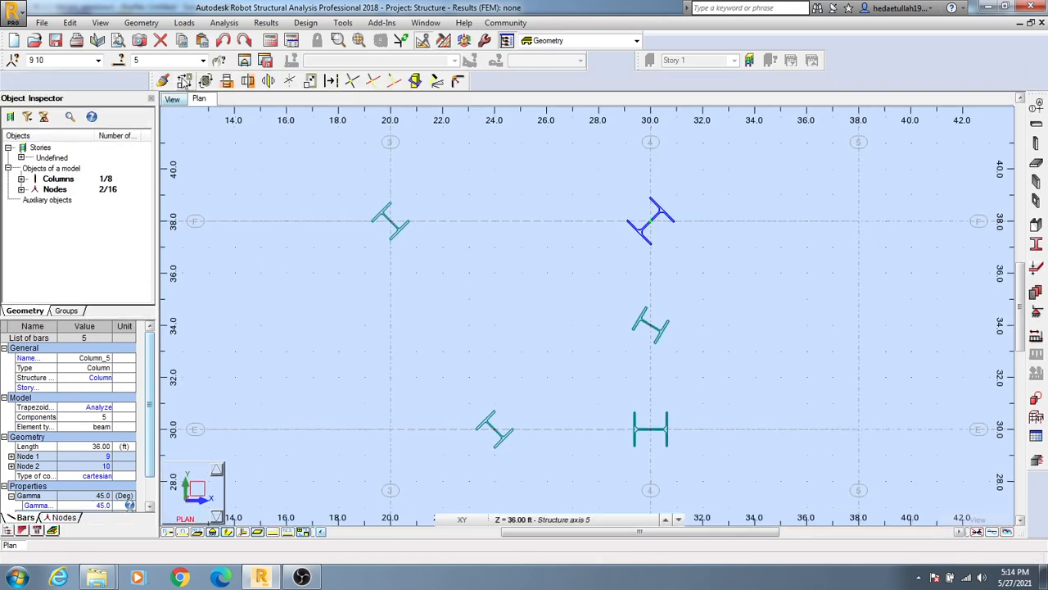
pyautogui.moveTo(184, 79)
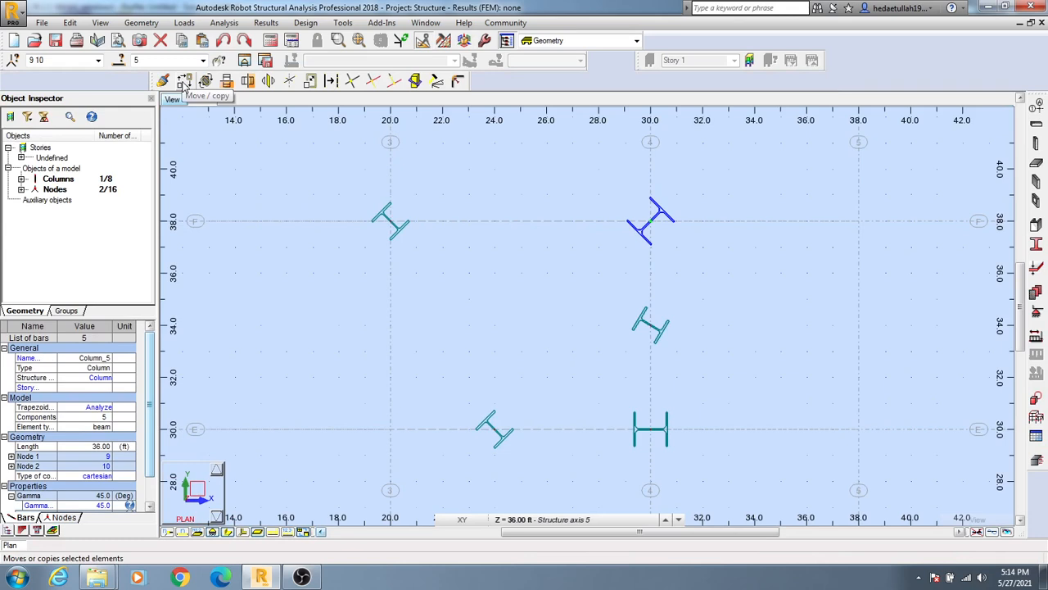
# Reopen the Translation dialog with the upper-right column selected.
pyautogui.click(183, 80)
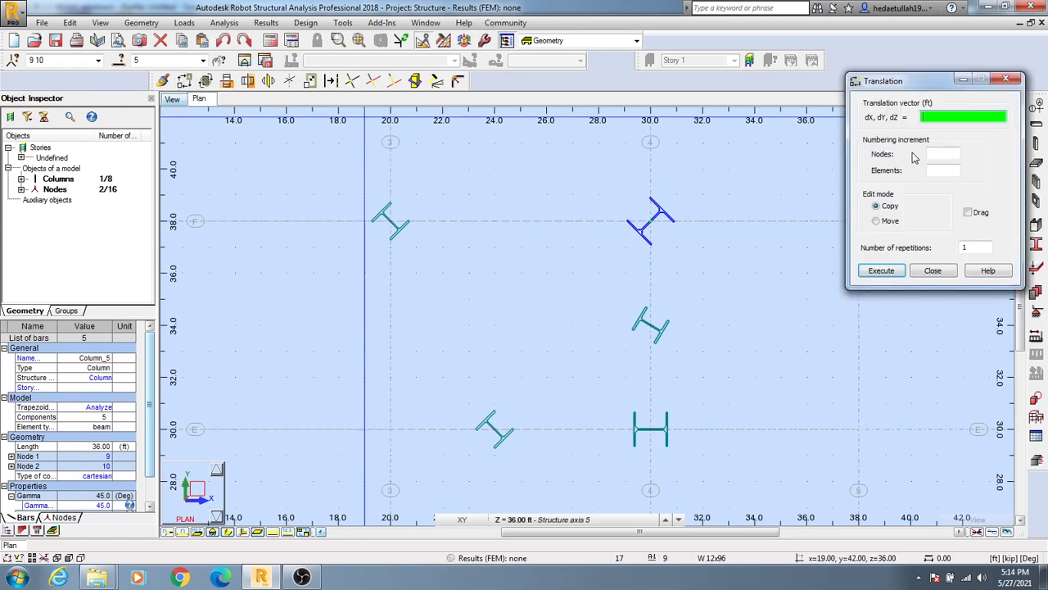
# Copy the upper-right column by a -5 ft, -5 ft vector and close the Translation dialog.
pyautogui.click(650, 221)
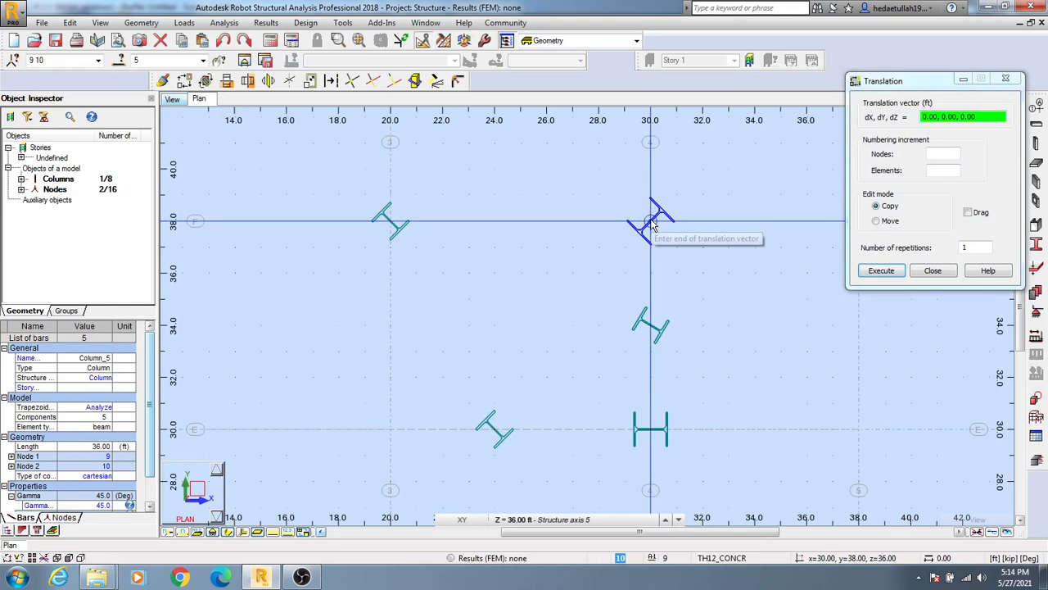
pyautogui.click(778, 144)
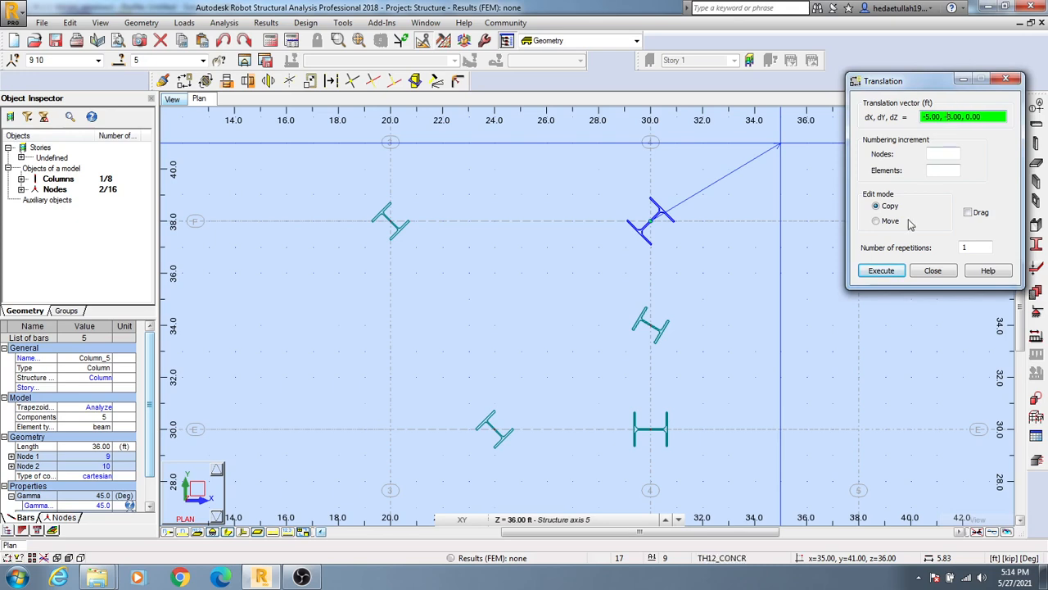
pyautogui.click(882, 270)
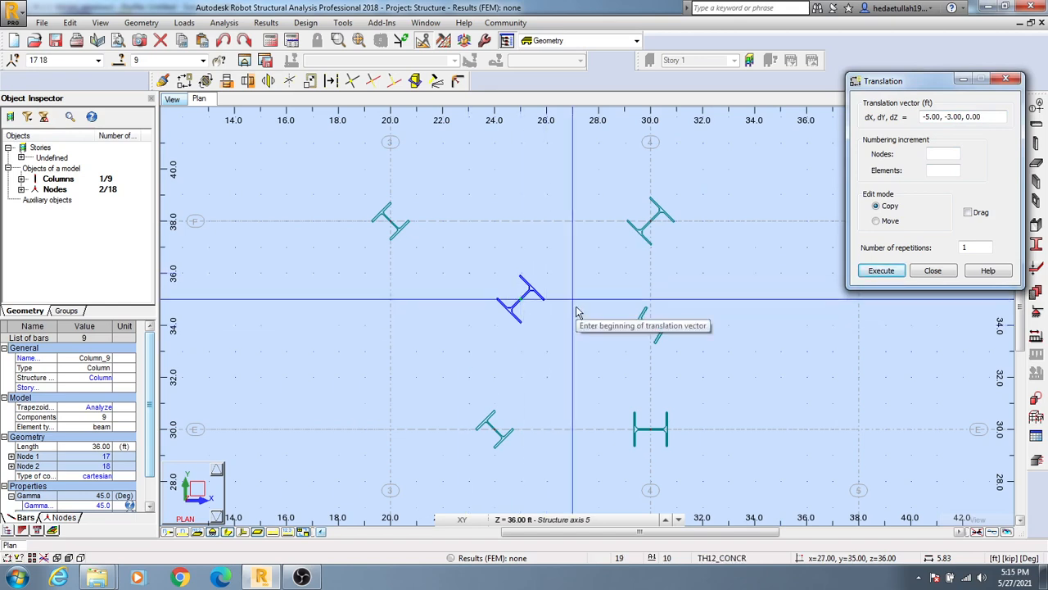
pyautogui.moveTo(580, 289)
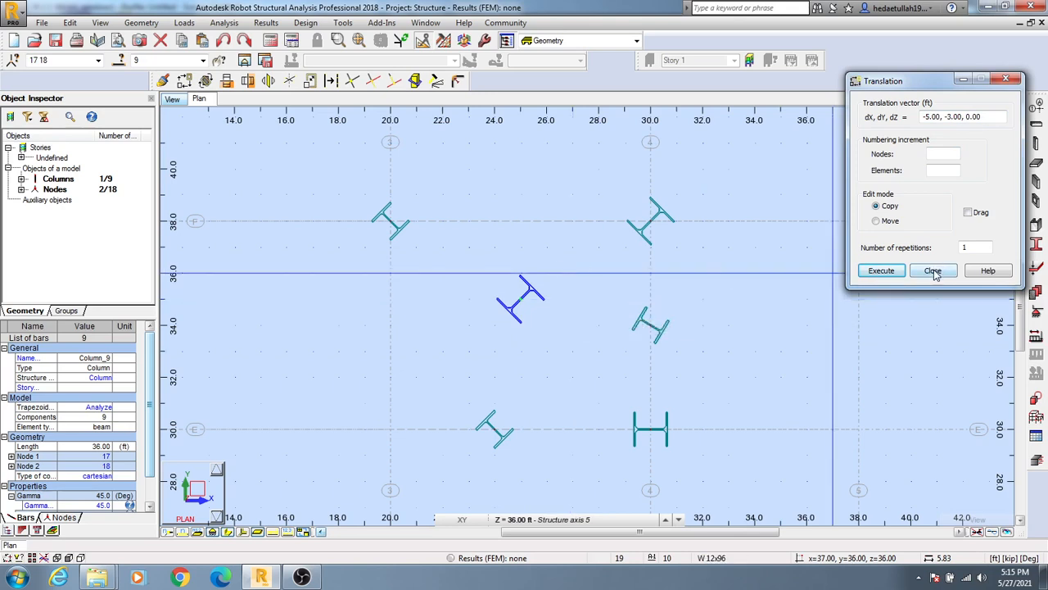
pyautogui.click(934, 270)
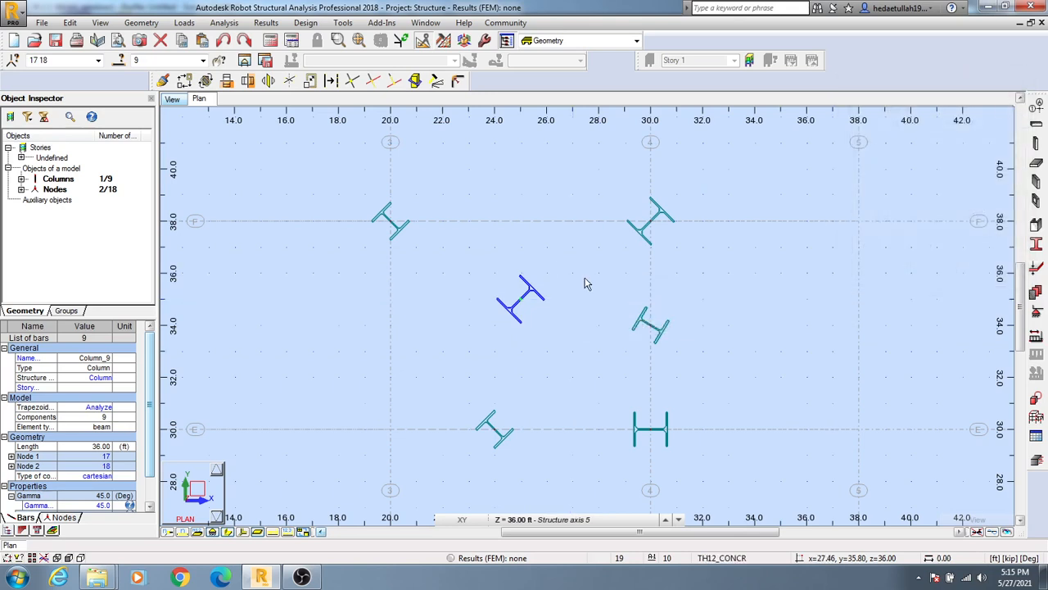
pyautogui.moveTo(586, 281)
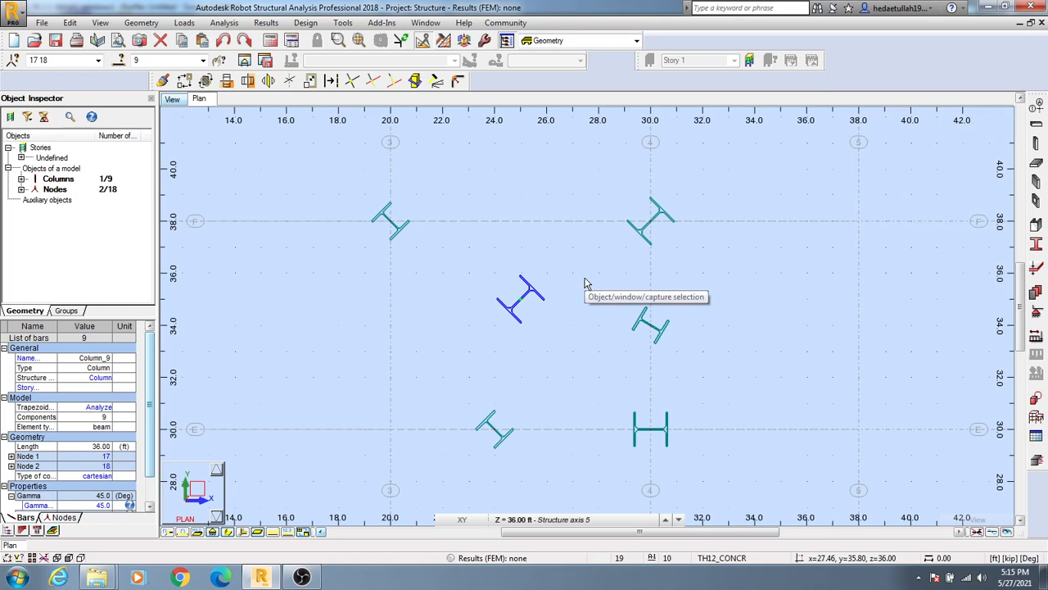